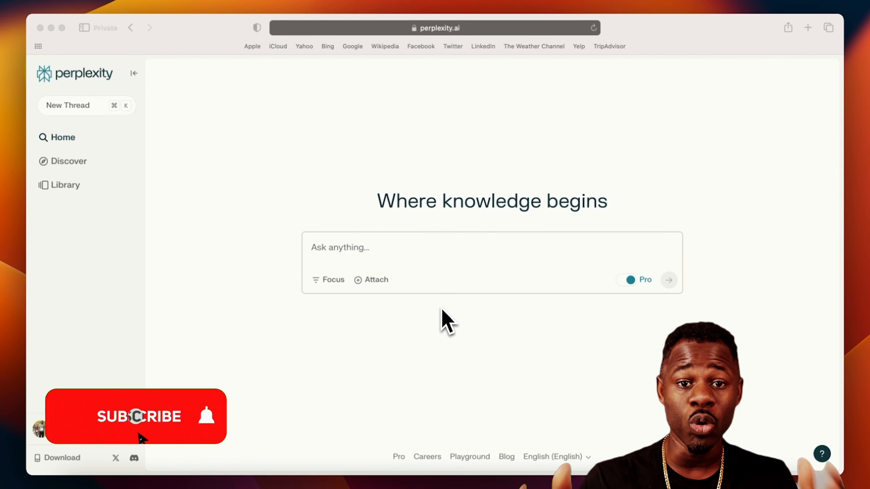
# Step: Ask 'Who created perplexity.ai?' with Pro on and review the sourced answer down to the TechCrunch card
pyautogui.click(136, 416)
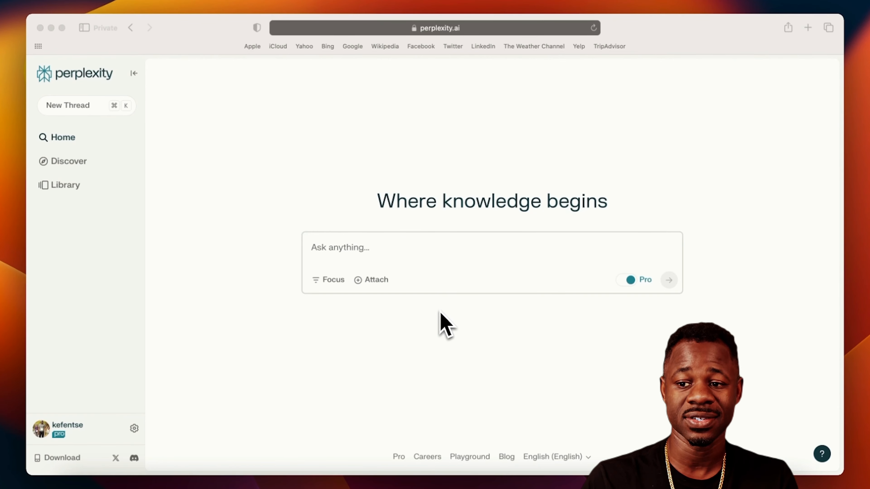
pyautogui.write('Who creat')
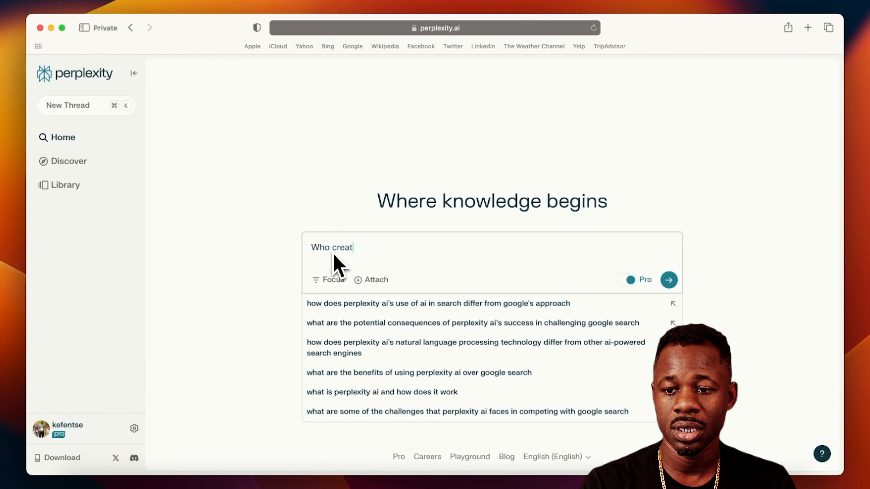
pyautogui.write('ed perlexi')
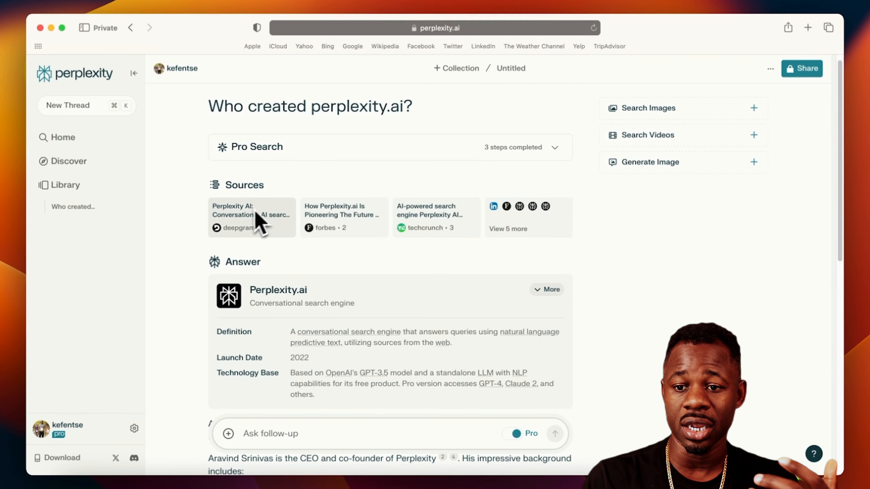
pyautogui.moveTo(408, 250)
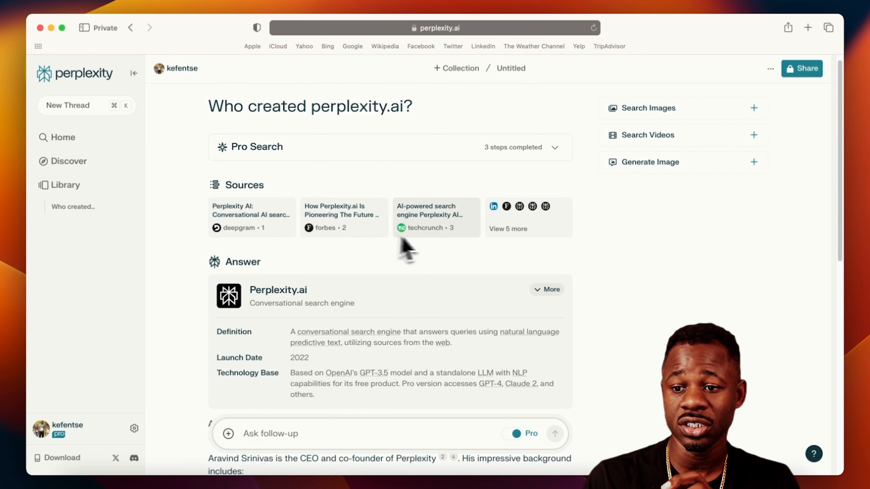
pyautogui.moveTo(269, 228)
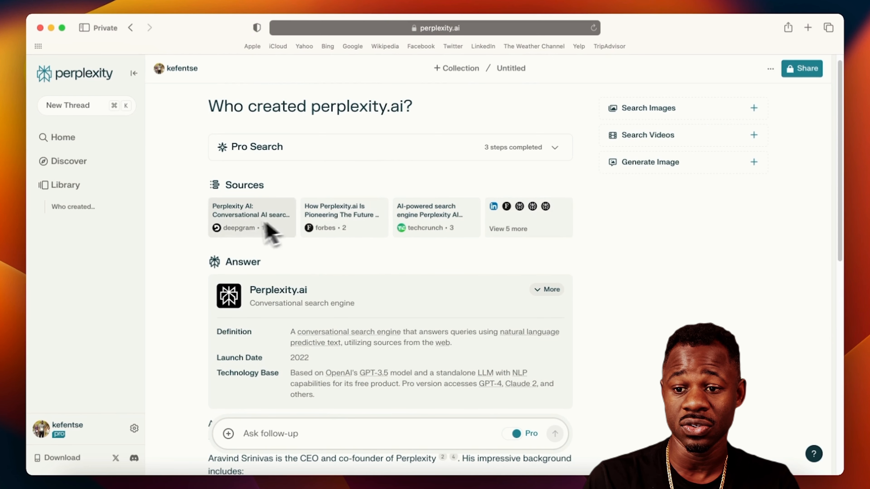
pyautogui.moveTo(513, 253)
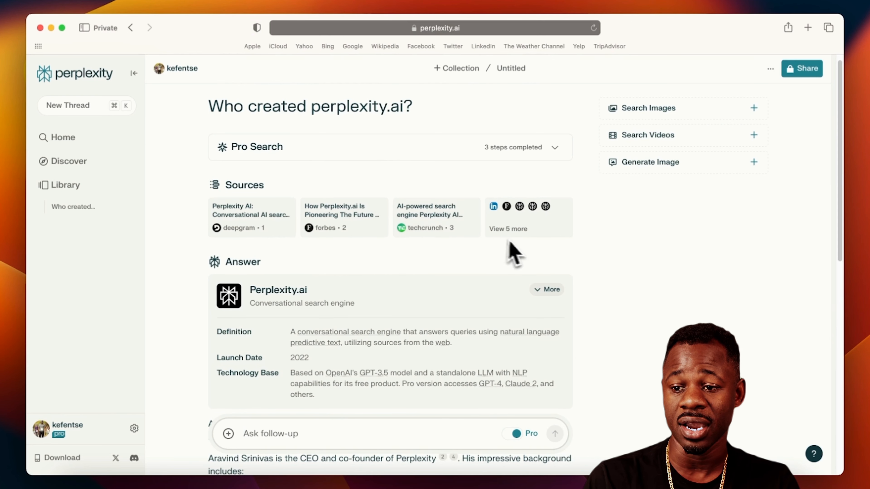
pyautogui.scroll(-3)
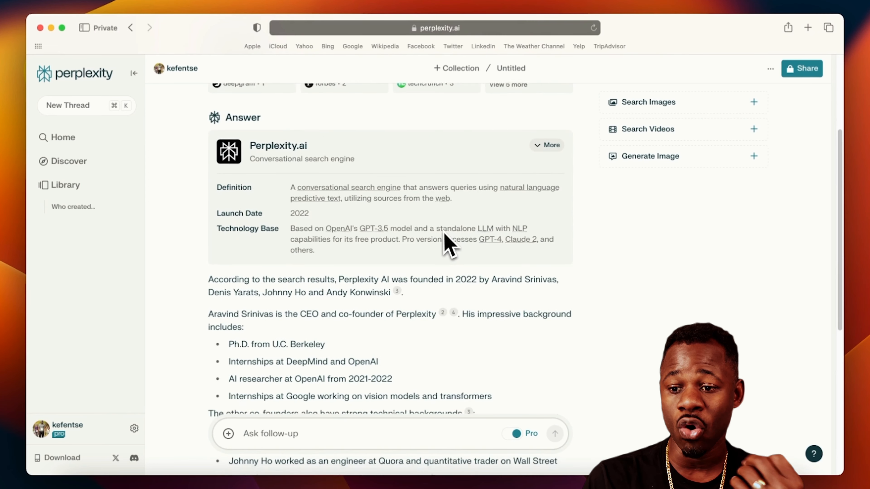
pyautogui.scroll(-3)
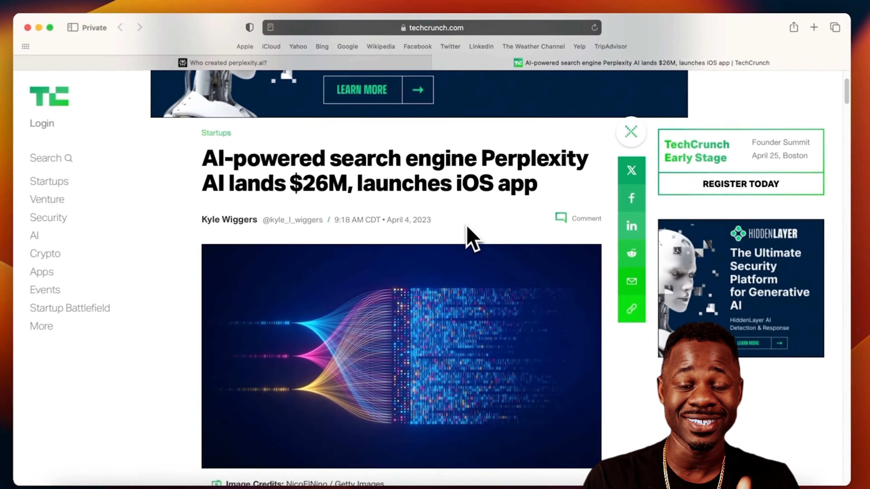
# Step: Return from the TechCrunch article to the Perplexity answer thread and scan it
pyautogui.click(228, 62)
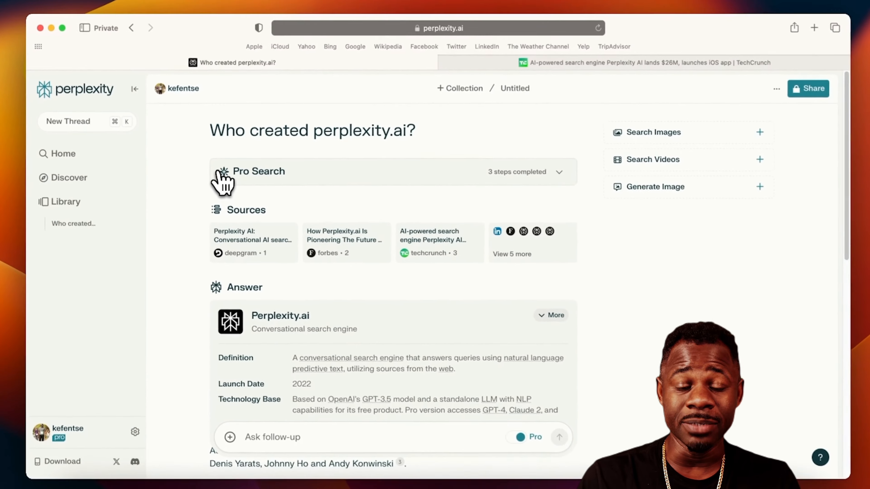
pyautogui.scroll(-3)
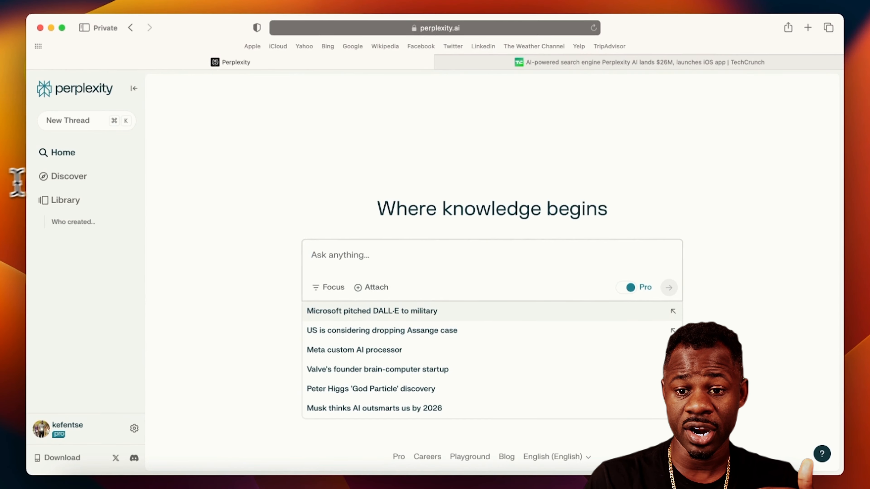
# Step: Browse the Discover feed of trending stories before heading to the Library
pyautogui.click(69, 176)
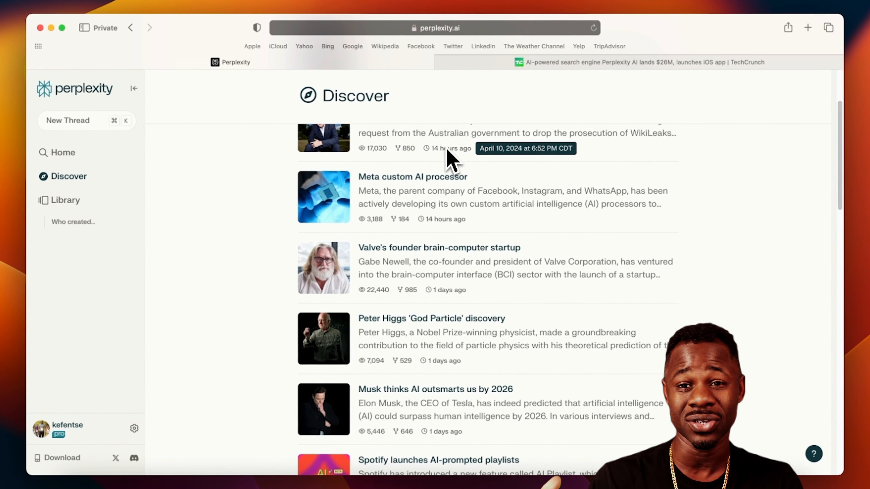
pyautogui.scroll(-3)
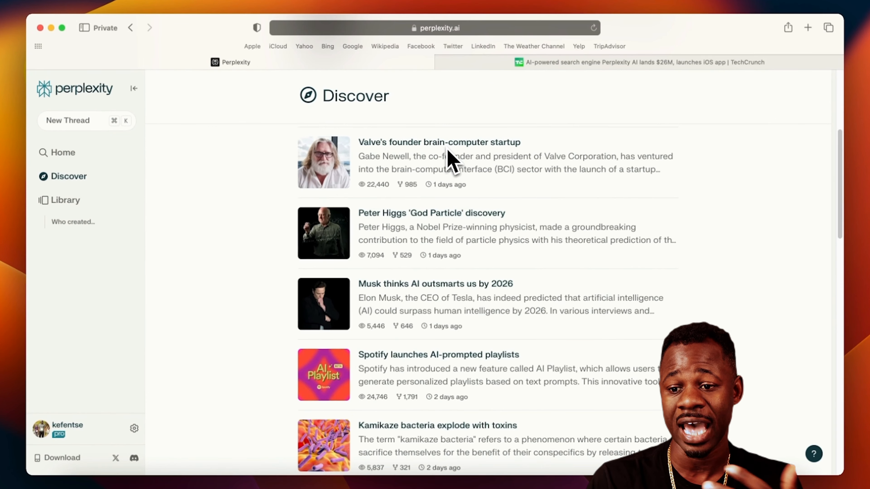
pyautogui.scroll(-3)
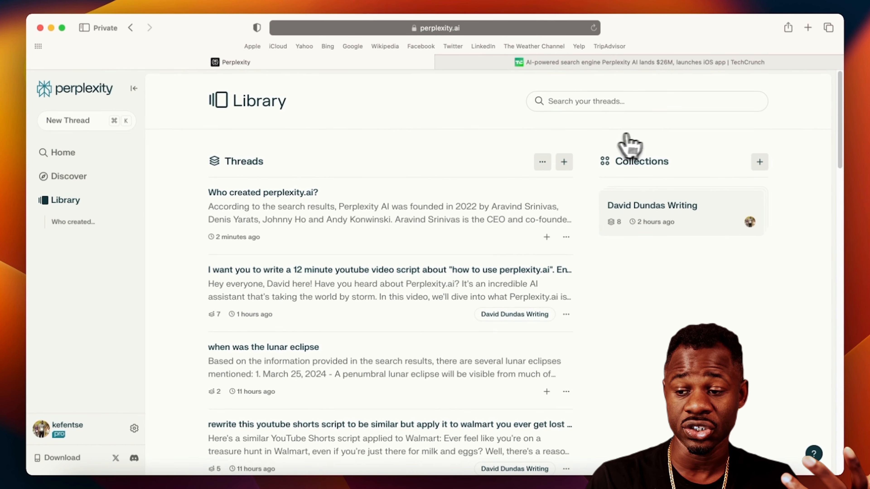
# Step: Bring up the Create Collection form from the + next to Collections
pyautogui.click(760, 161)
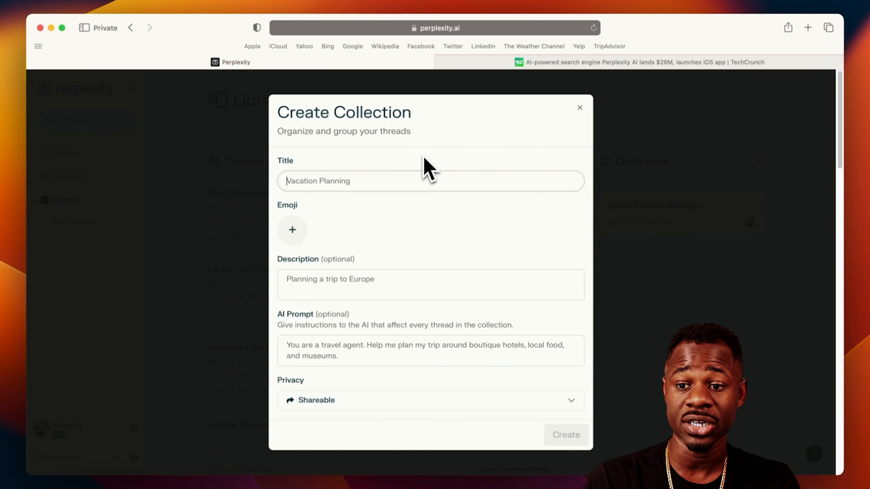
pyautogui.moveTo(405, 214)
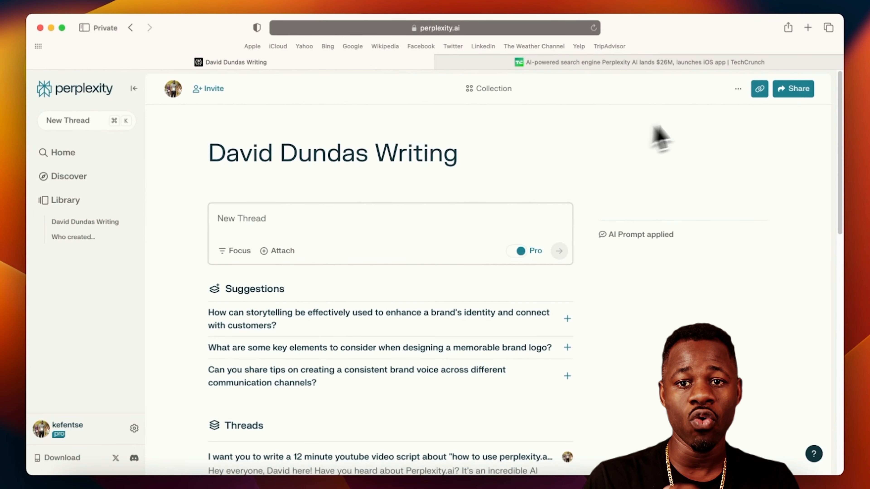
# Step: Edit the writing collection and review its AI prompt's informative, conversational yet professional tone
pyautogui.click(737, 89)
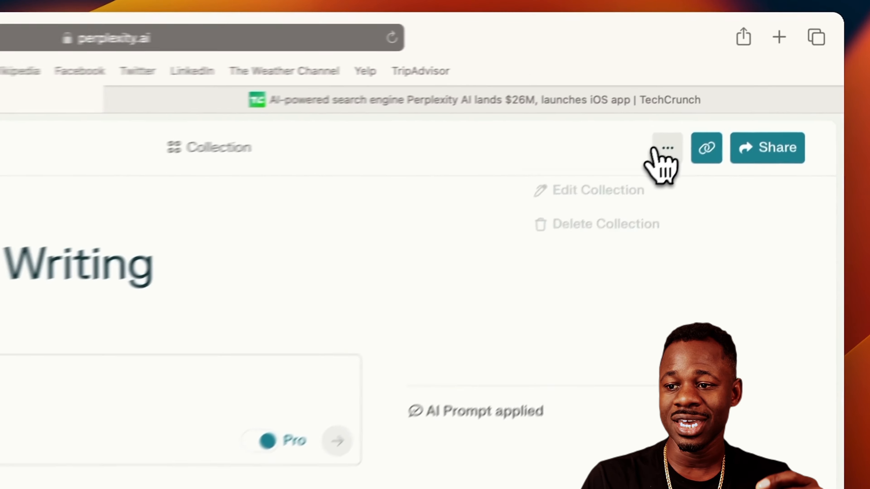
pyautogui.click(597, 190)
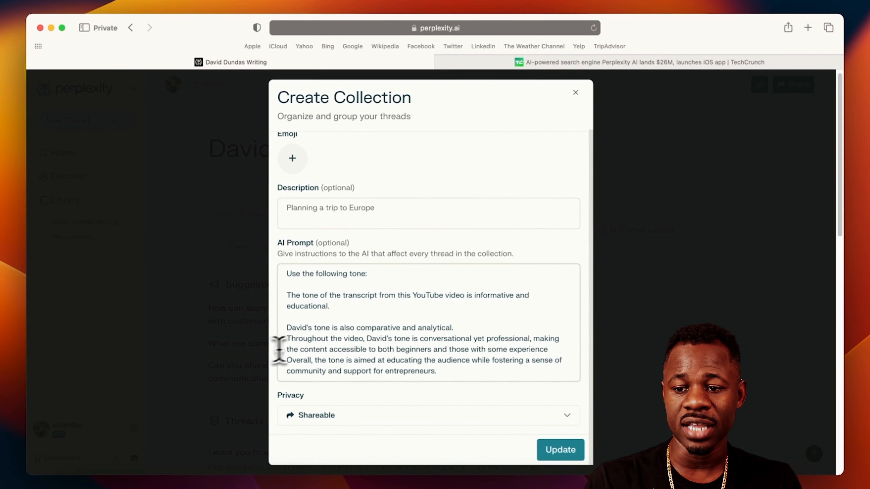
pyautogui.moveTo(371, 341)
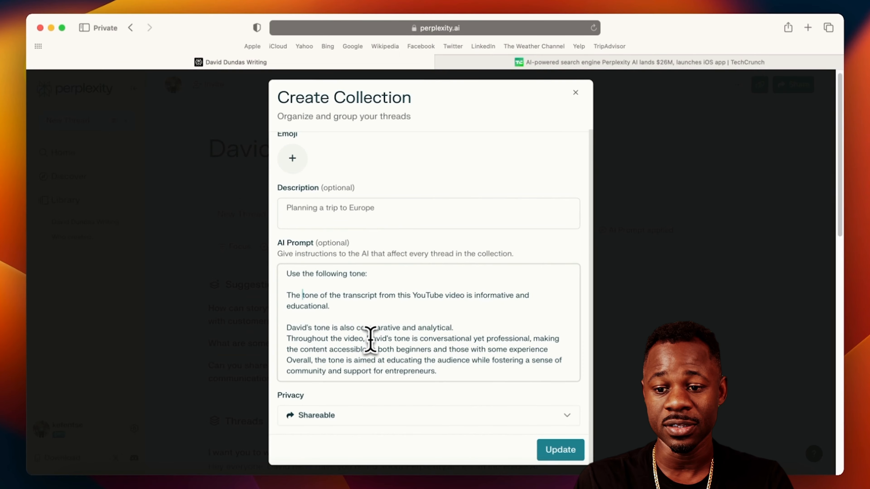
pyautogui.click(559, 449)
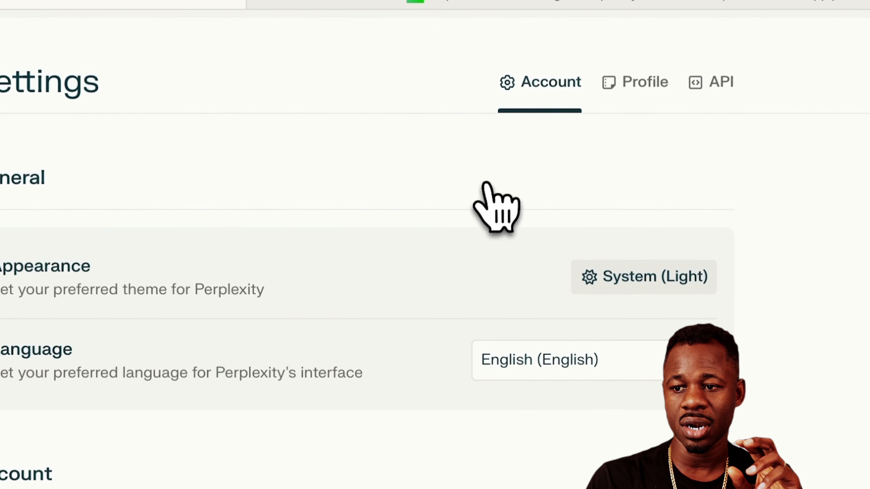
# Step: Tour the Profile personalization form, then the Account settings down to the Perplexity Pro subscription options
pyautogui.click(645, 81)
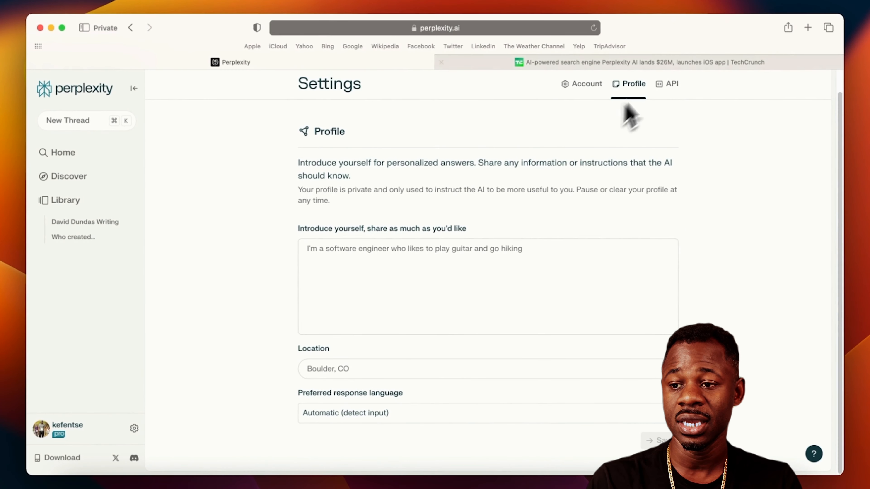
pyautogui.moveTo(479, 292)
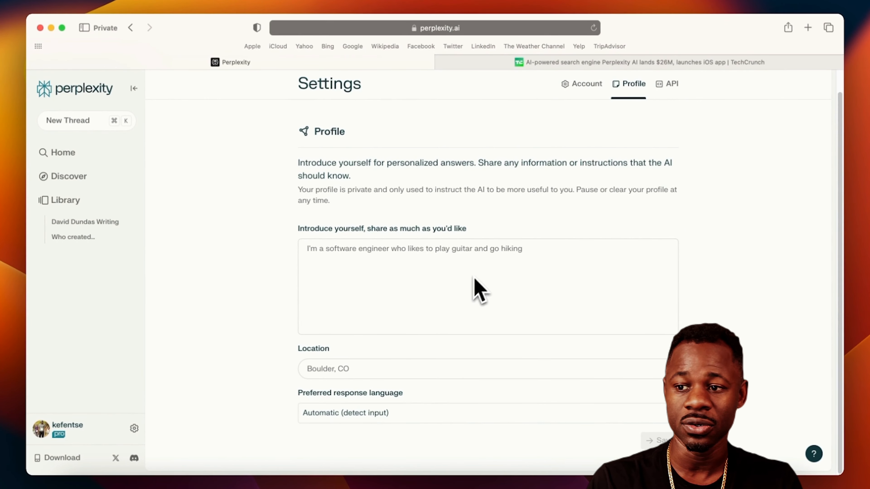
pyautogui.click(582, 84)
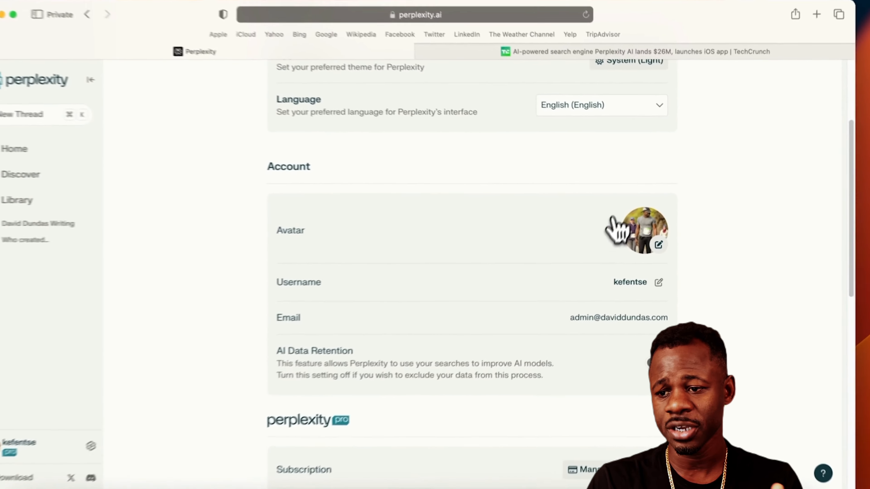
pyautogui.scroll(-3)
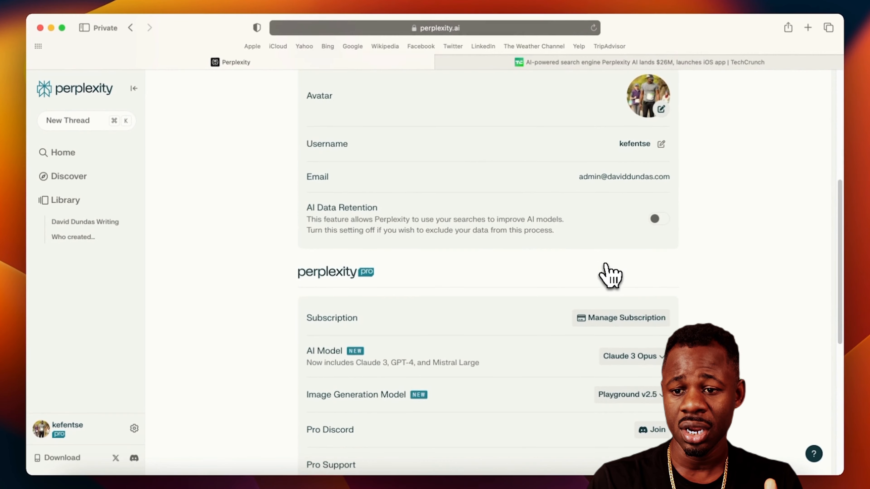
pyautogui.scroll(-3)
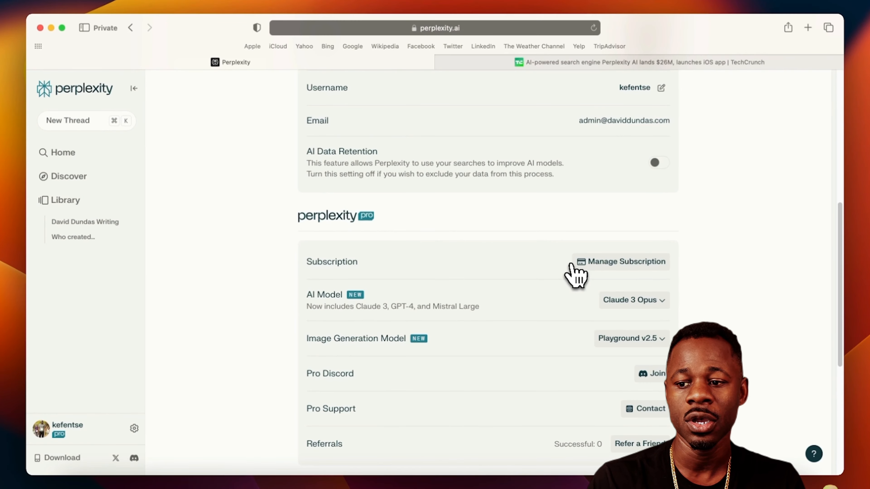
pyautogui.click(633, 300)
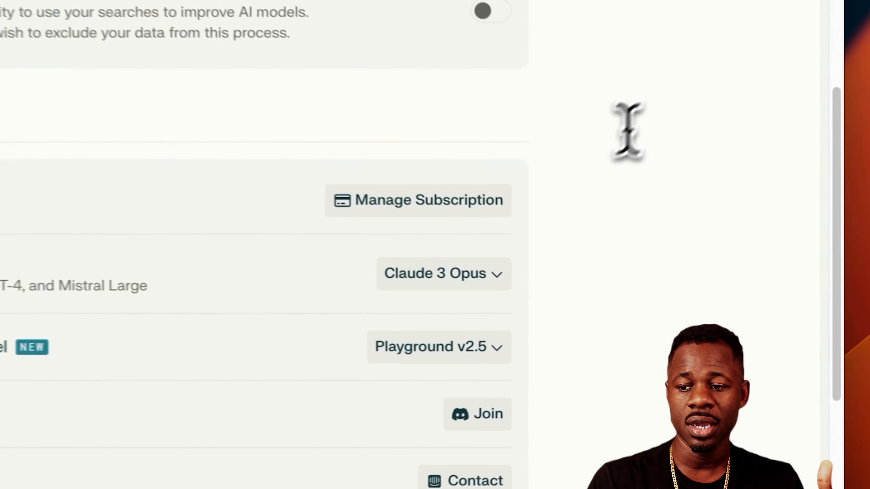
pyautogui.click(430, 347)
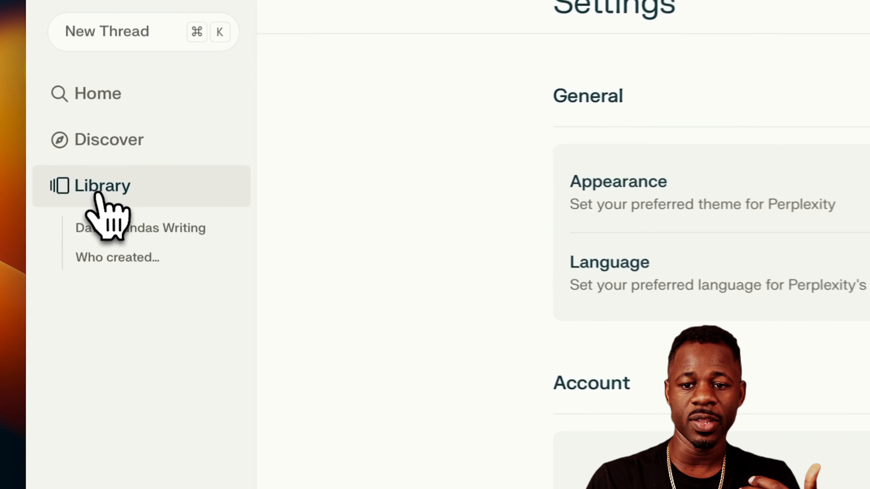
pyautogui.click(102, 185)
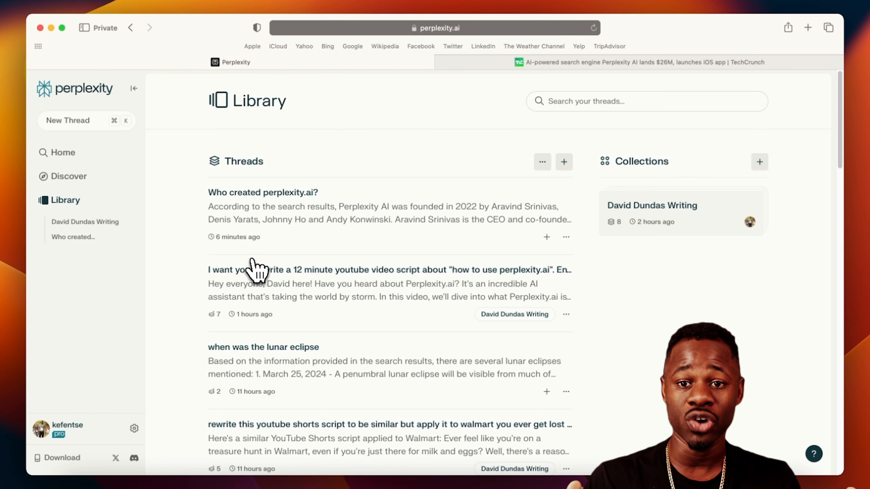
pyautogui.click(390, 270)
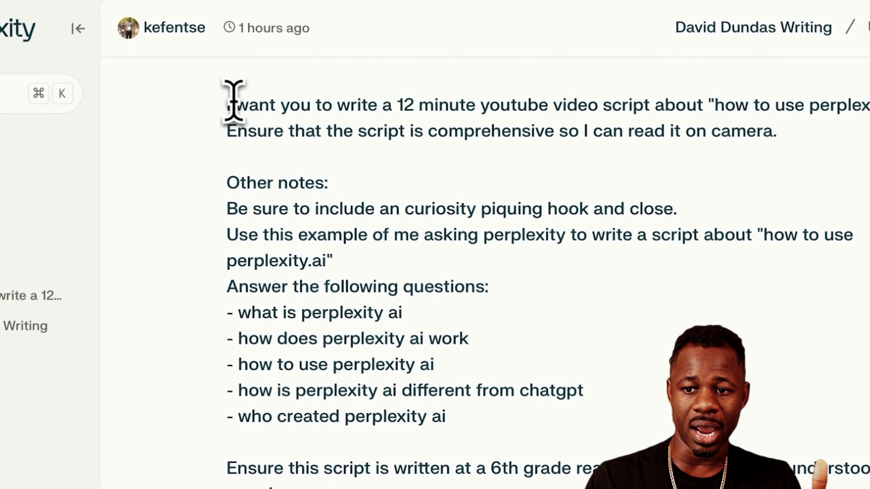
pyautogui.moveTo(228, 104); pyautogui.dragTo(438, 131)
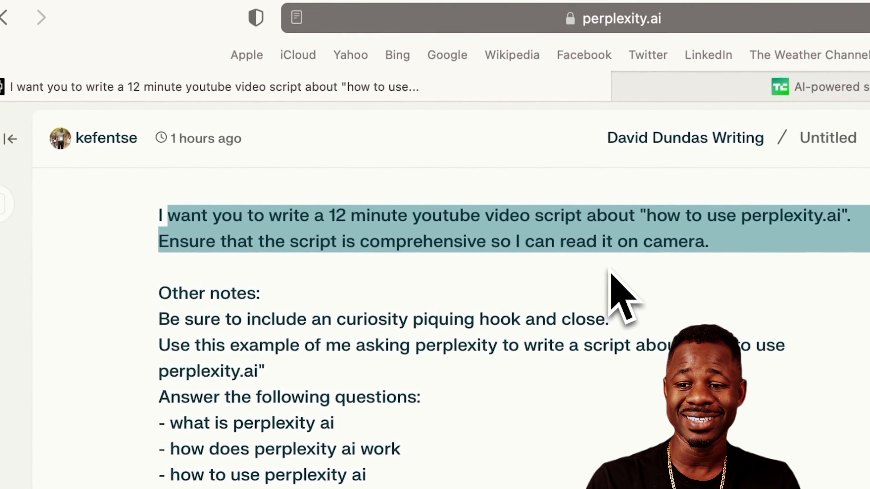
pyautogui.click(256, 242)
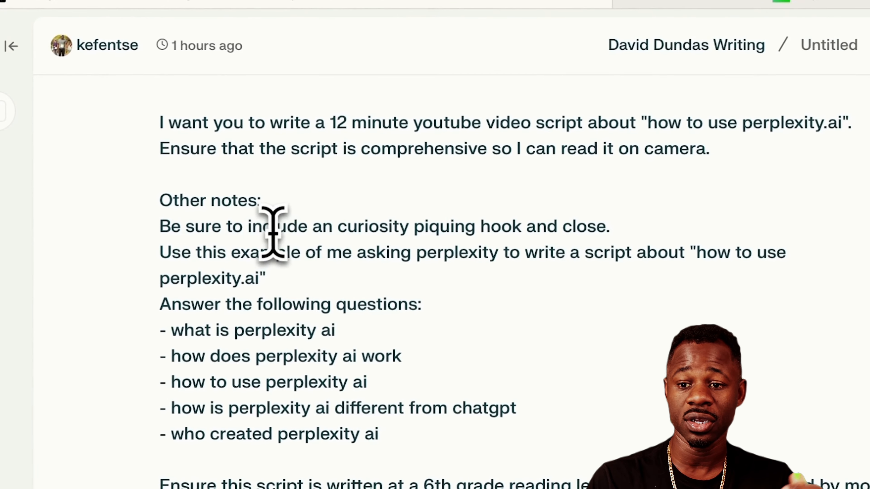
pyautogui.moveTo(552, 266)
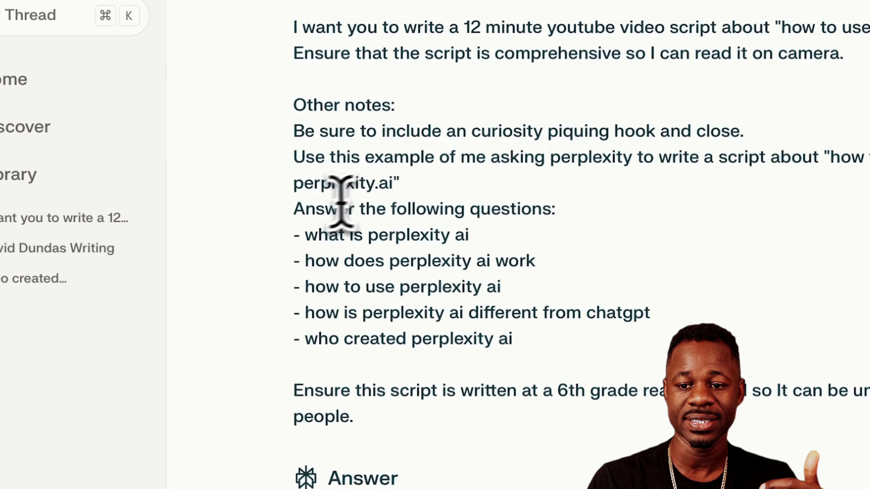
pyautogui.moveTo(344, 208); pyautogui.dragTo(510, 339)
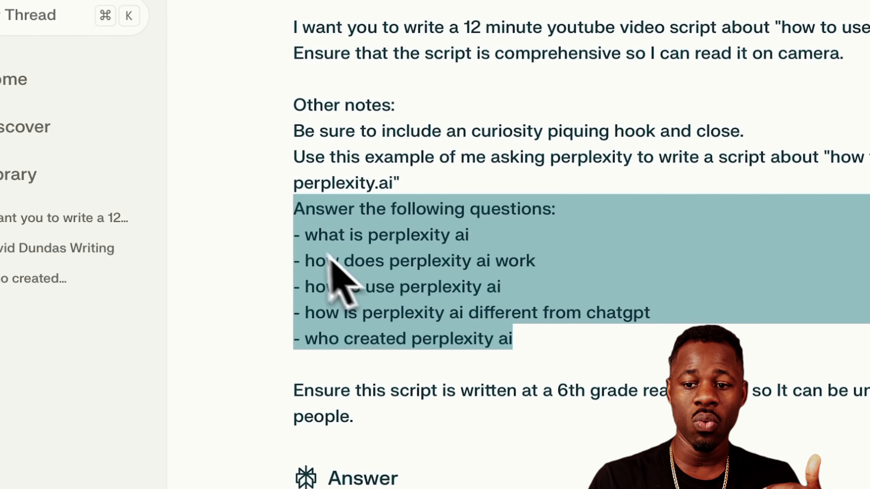
pyautogui.click(316, 300)
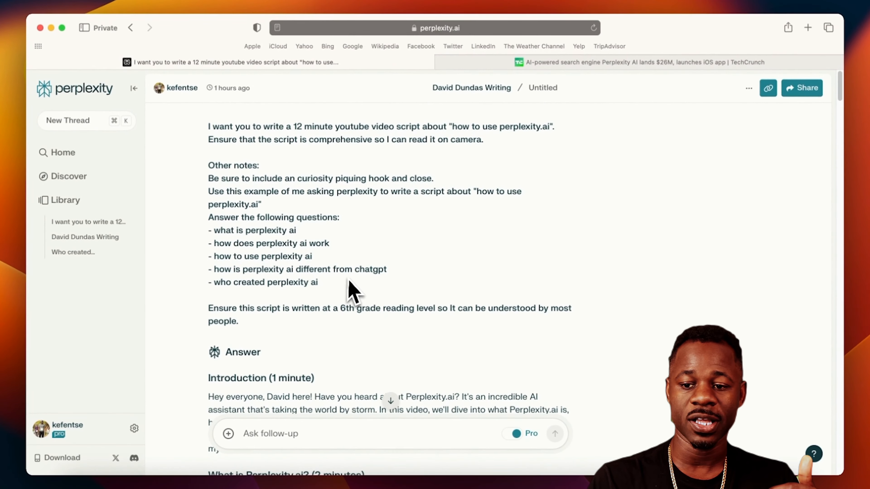
pyautogui.moveTo(282, 294)
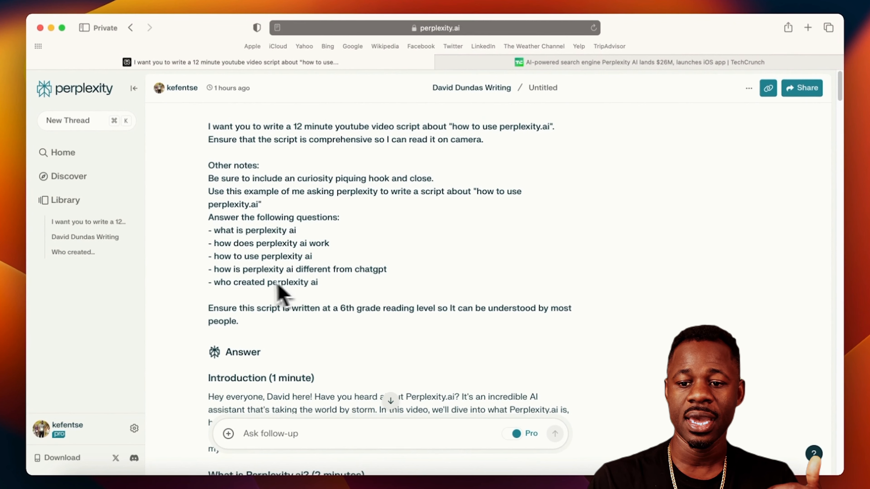
pyautogui.moveTo(324, 299)
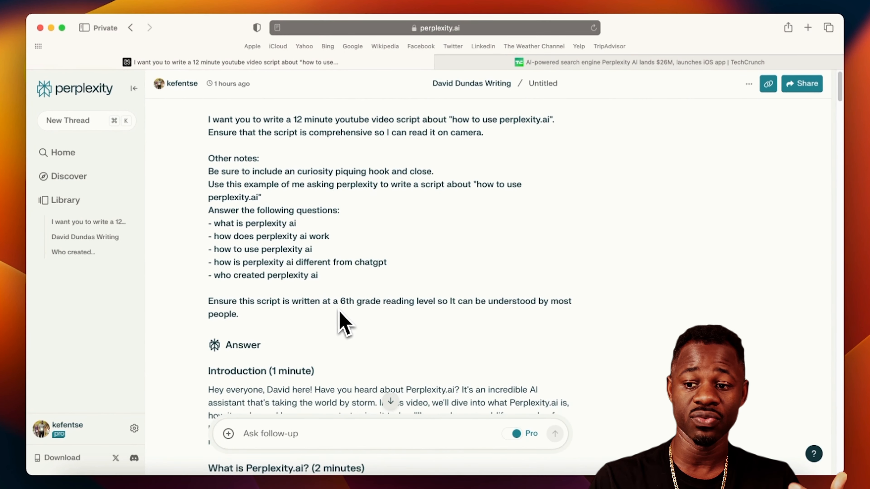
pyautogui.moveTo(380, 308)
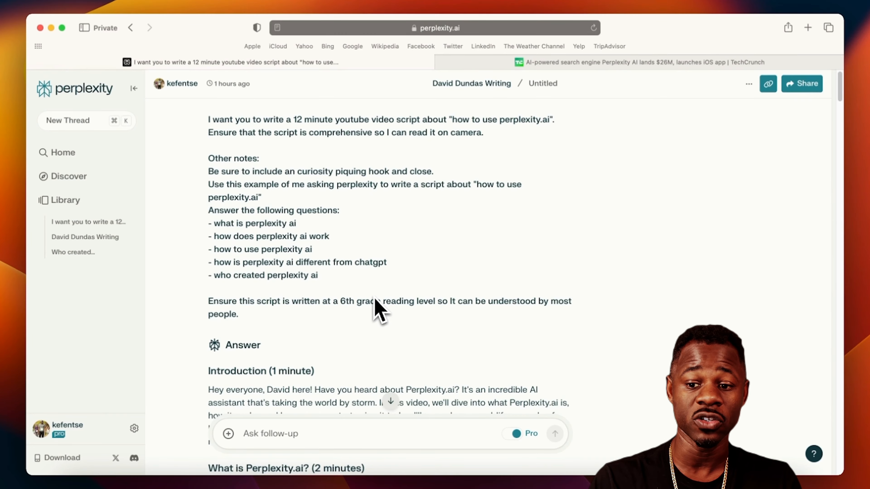
pyautogui.scroll(-3)
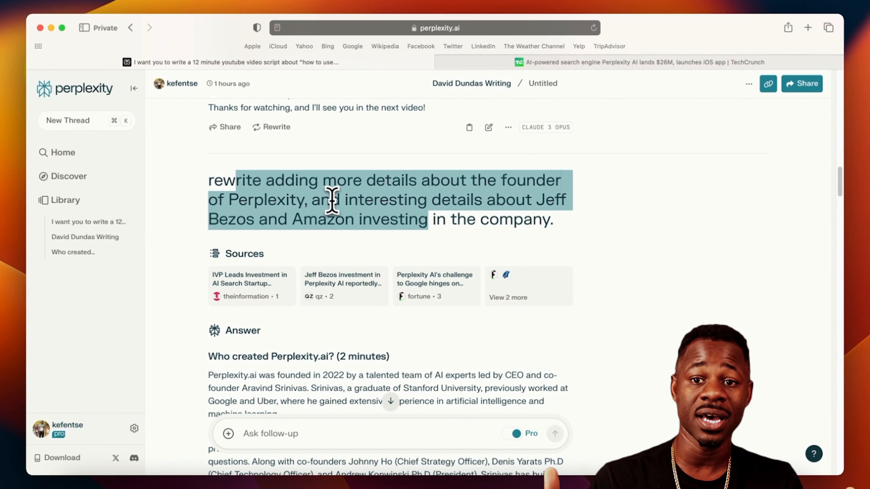
pyautogui.scroll(-3)
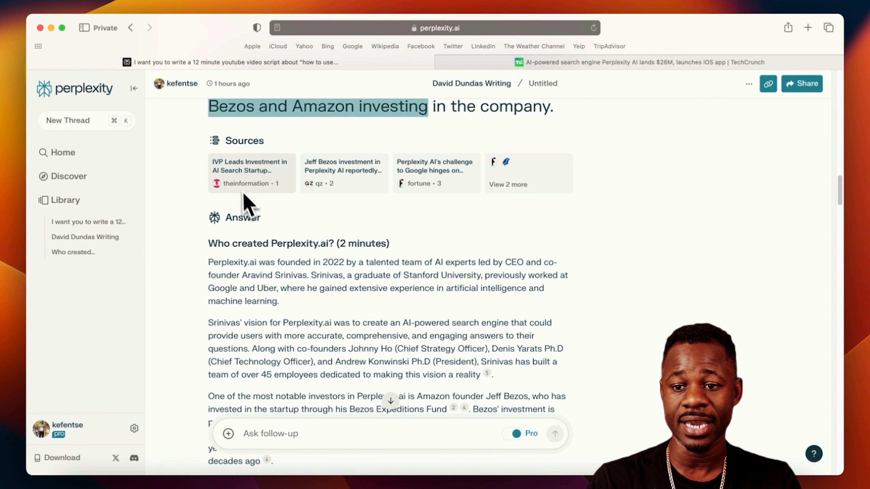
pyautogui.moveTo(401, 205)
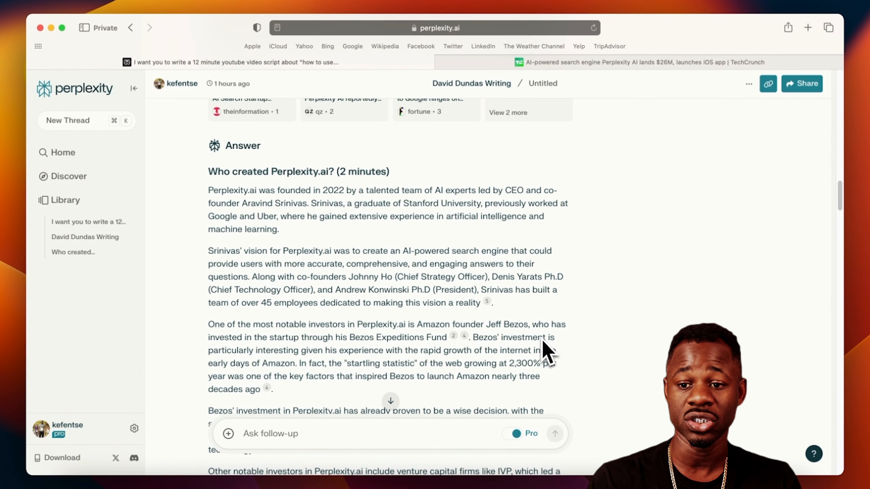
pyautogui.moveTo(383, 222)
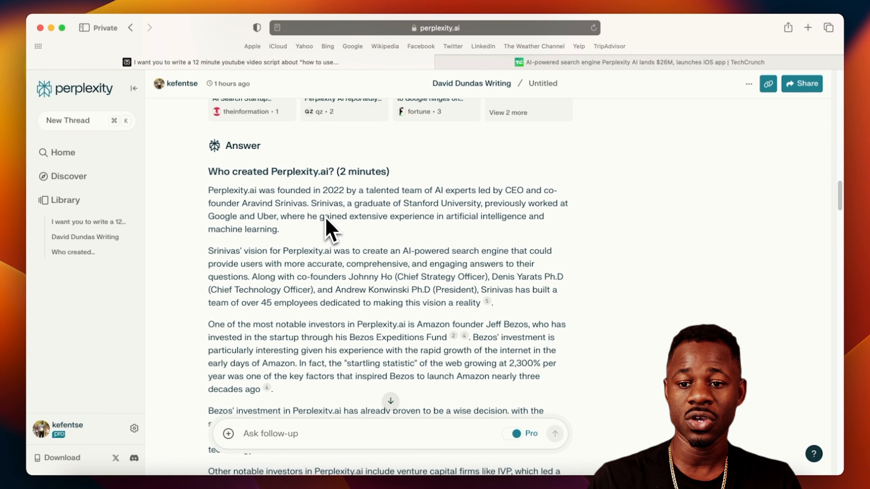
pyautogui.scroll(-3)
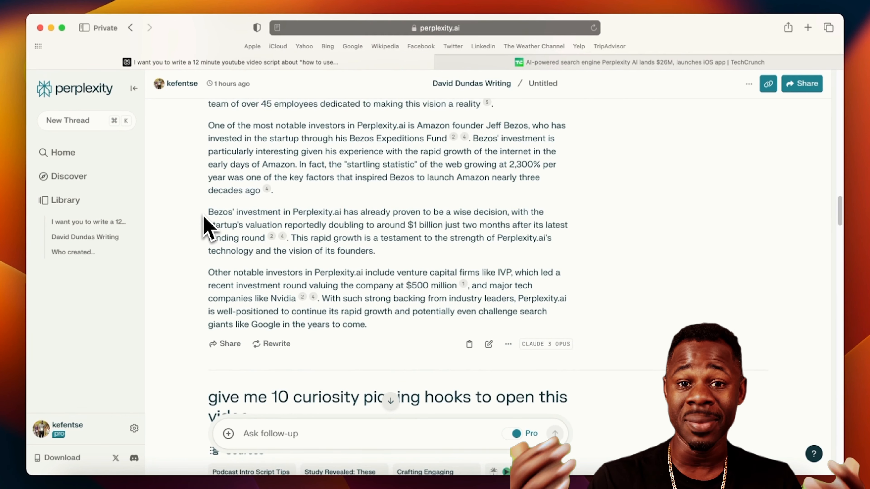
pyautogui.scroll(-3)
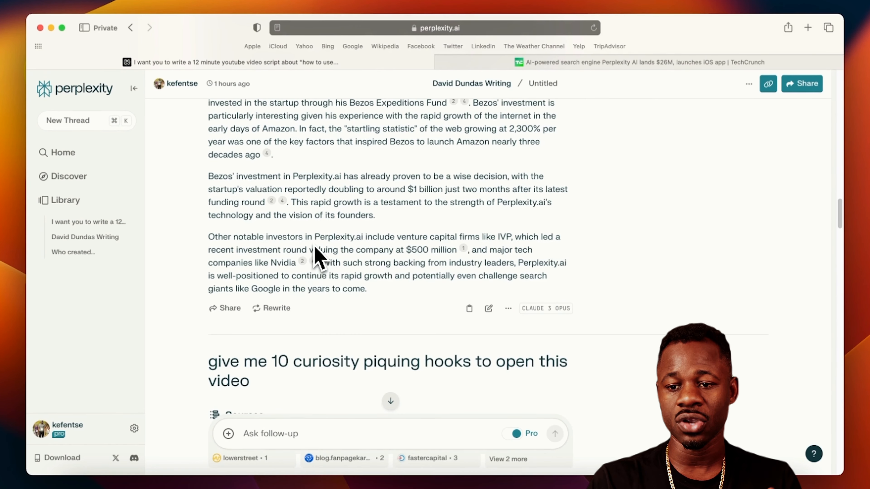
pyautogui.moveTo(279, 272)
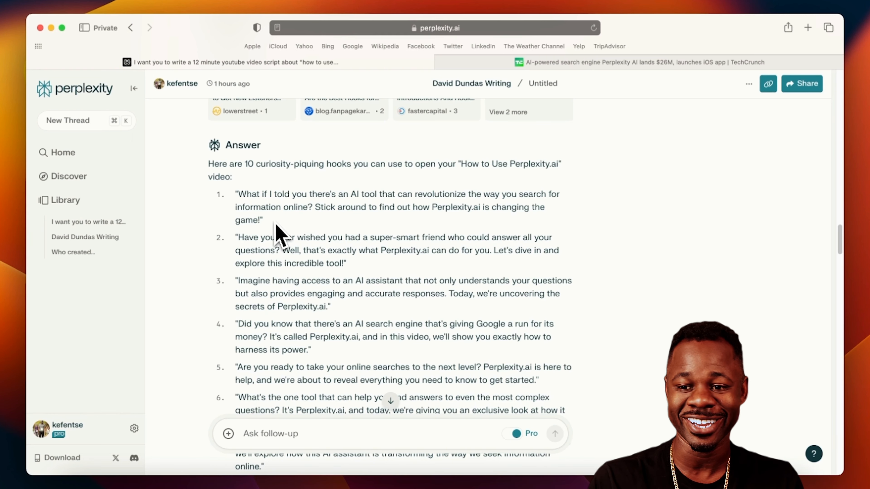
pyautogui.moveTo(214, 181)
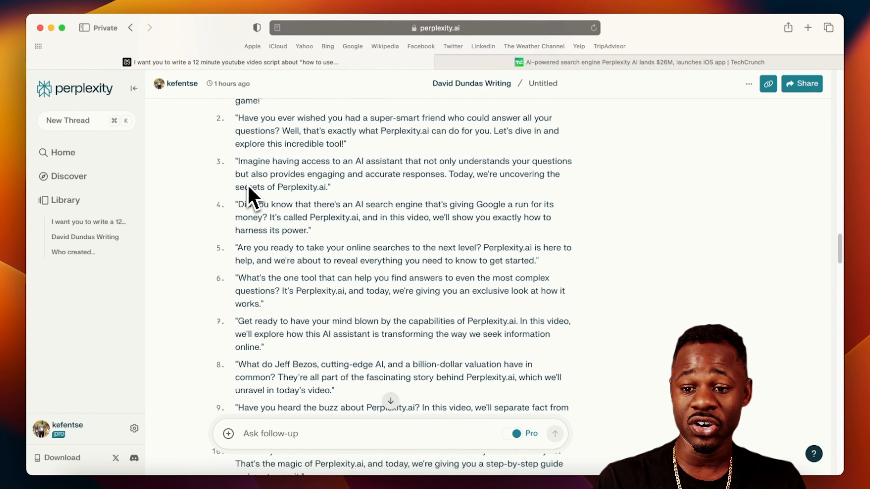
pyautogui.scroll(-3)
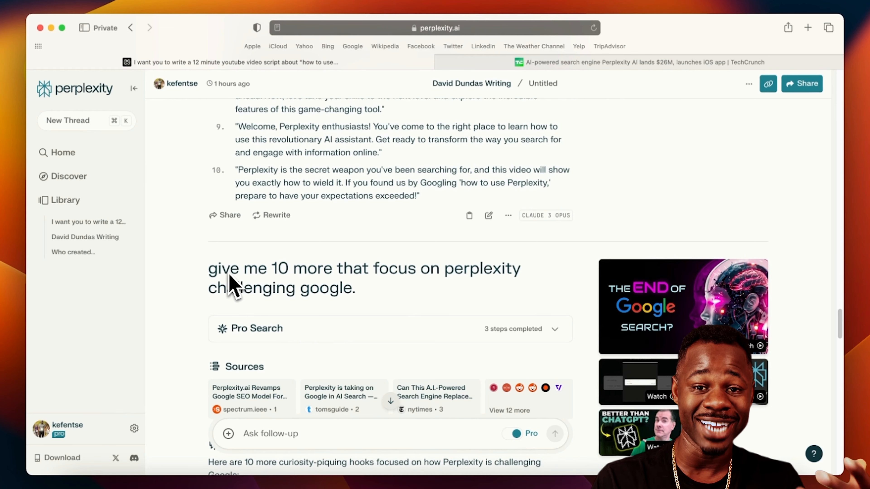
pyautogui.scroll(-3)
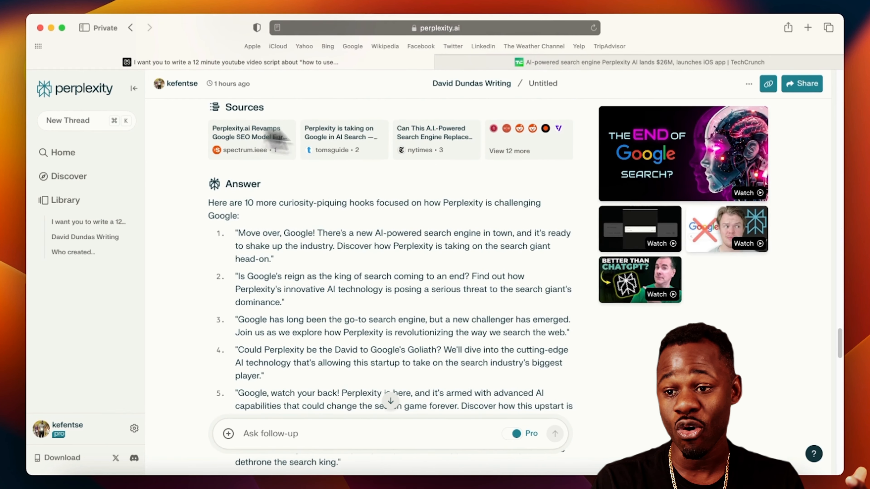
pyautogui.moveTo(272, 308)
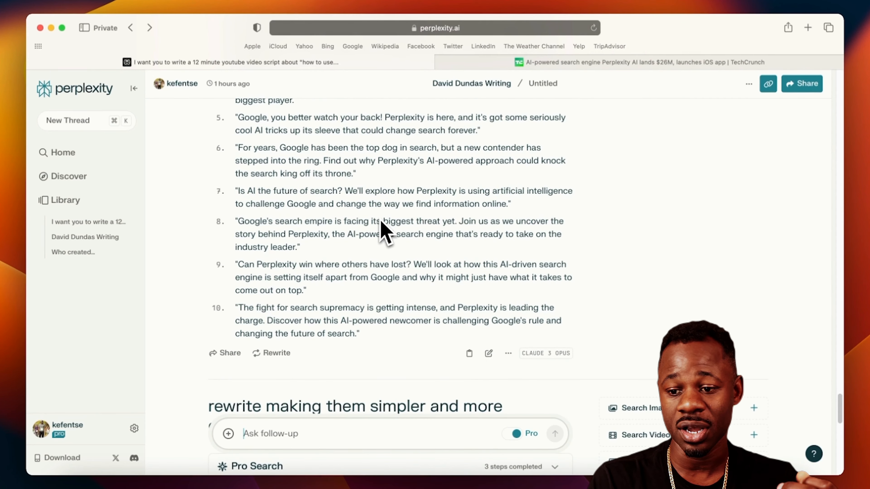
pyautogui.moveTo(467, 181)
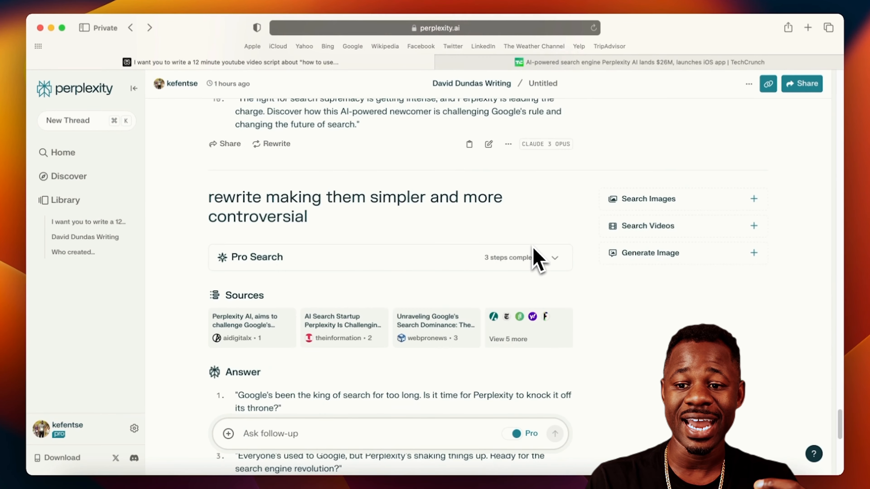
# Step: Scroll to the simpler, more controversial hook rewrites at the end of the thread
pyautogui.scroll(-3)
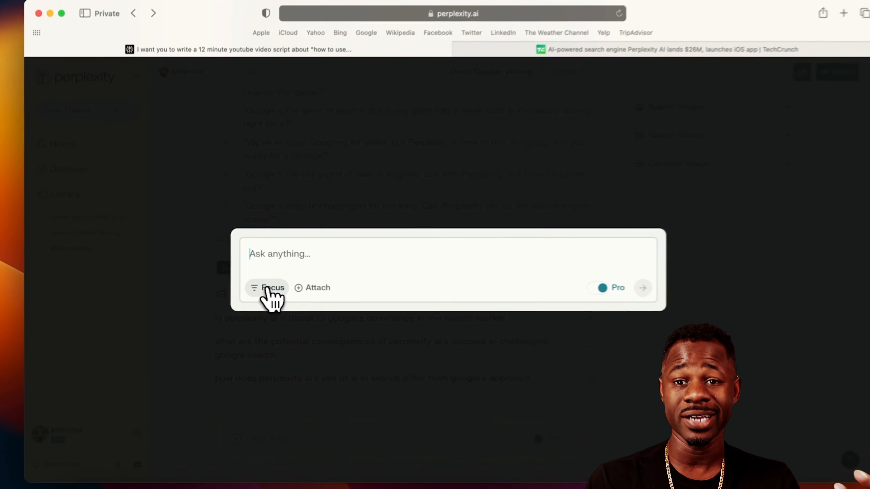
# Step: Start a YouTube-focused thread asking 'How to use AI for marketing' with Pro enabled
pyautogui.click(272, 287)
pyautogui.write('Hwo')
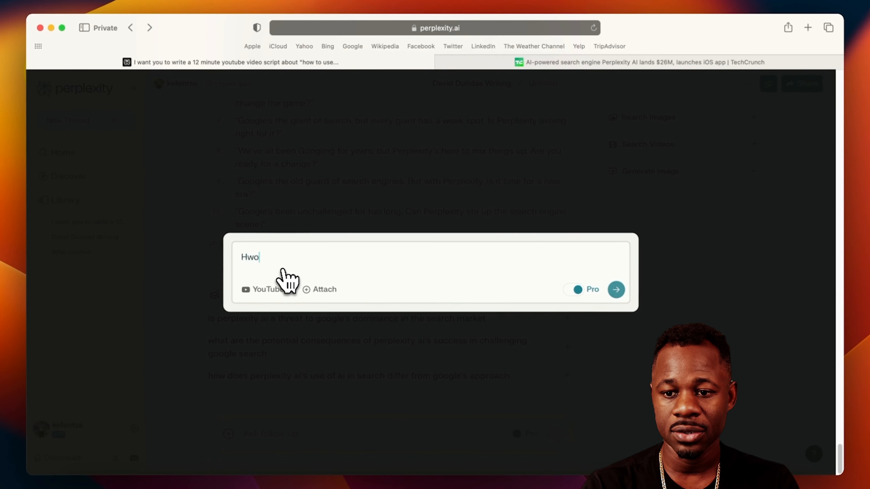
pyautogui.write('How to use AI for ma')
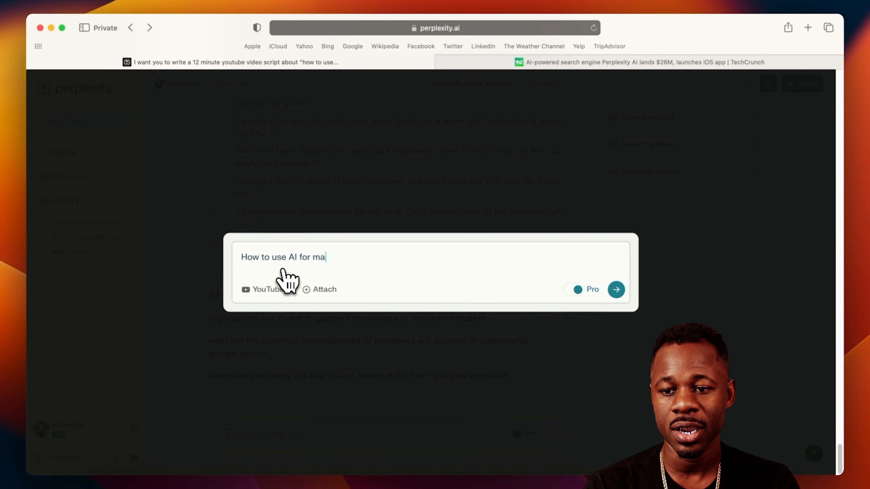
pyautogui.click(616, 289)
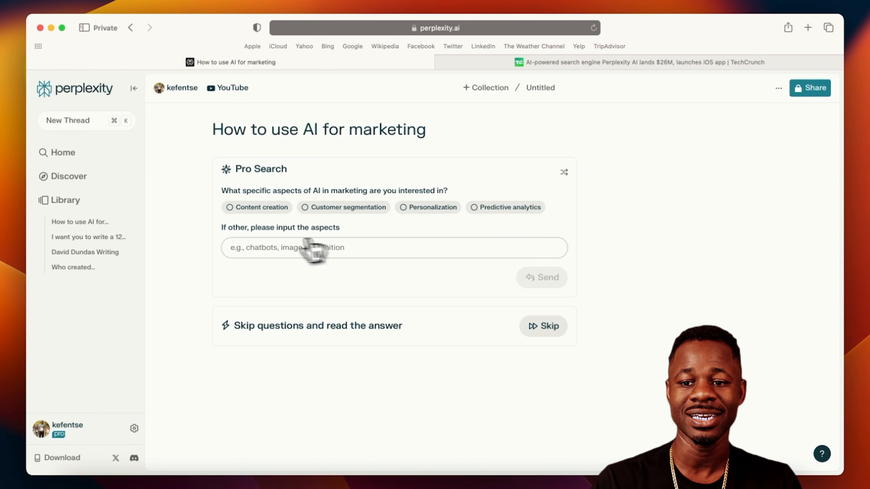
# Step: Answer the Pro Search aspect question and read the marketing answer built from YouTube video sources
pyautogui.click(256, 207)
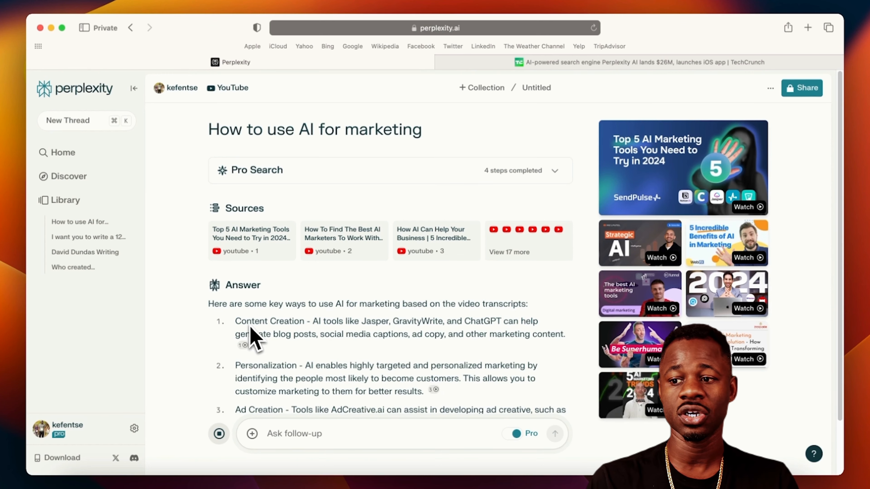
pyautogui.scroll(-3)
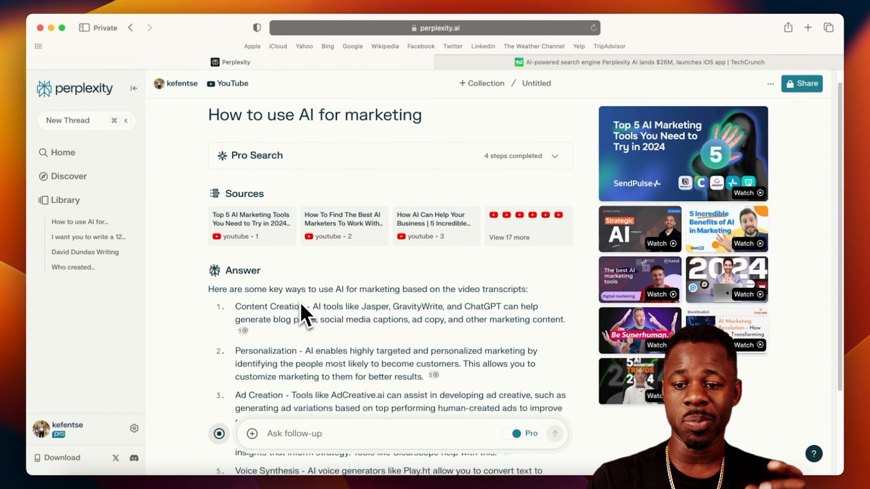
pyautogui.scroll(-3)
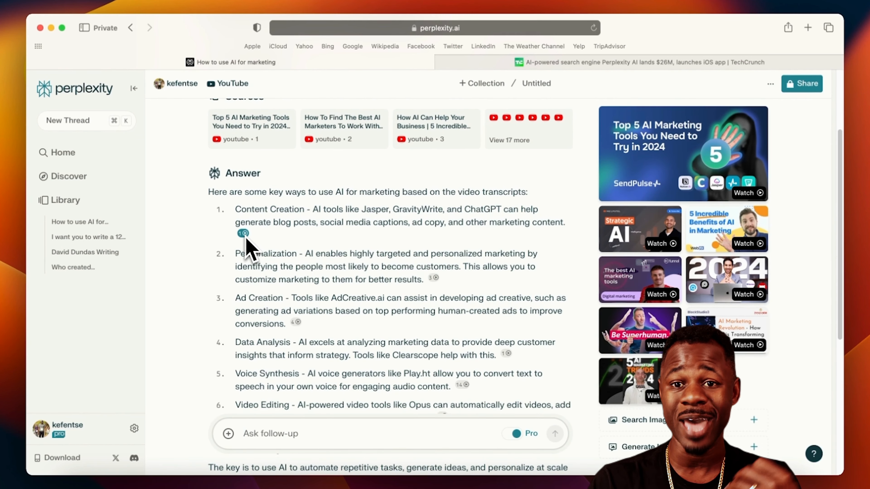
pyautogui.moveTo(394, 277)
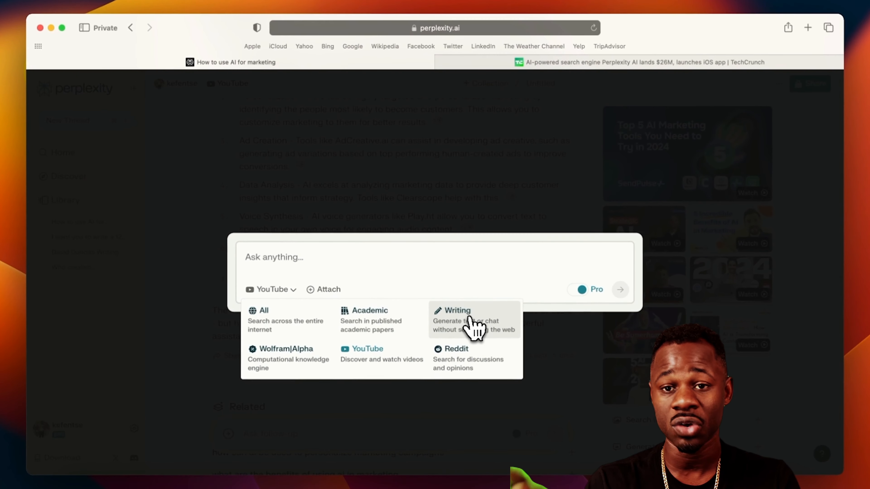
# Step: Search 'best baby stroller' with Reddit focus, answering Pro Search with single child, features and $300–400 budget
pyautogui.click(458, 310)
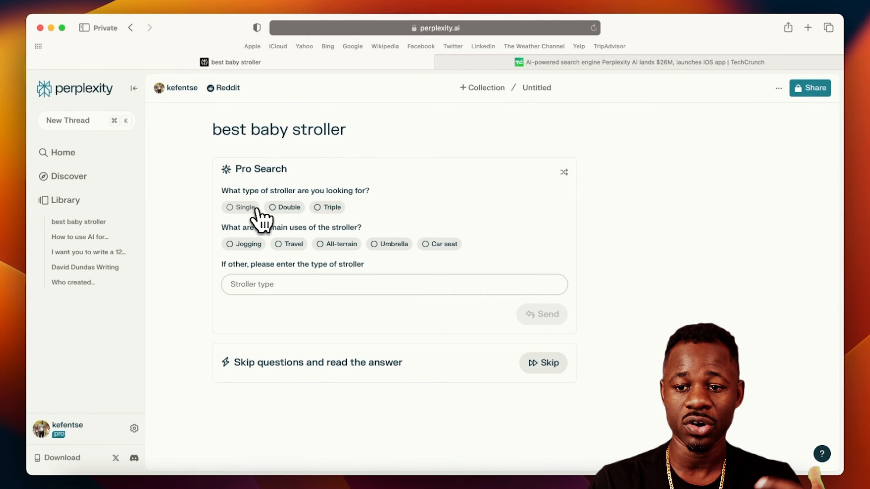
pyautogui.click(241, 207)
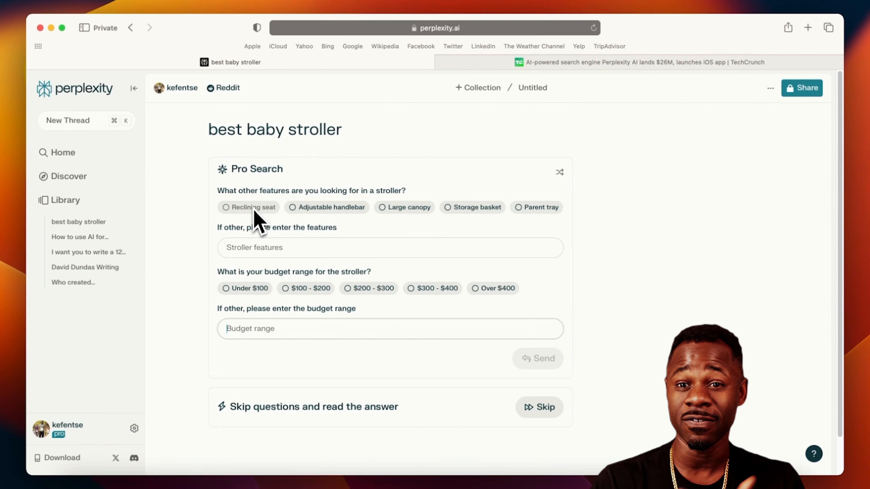
pyautogui.click(539, 407)
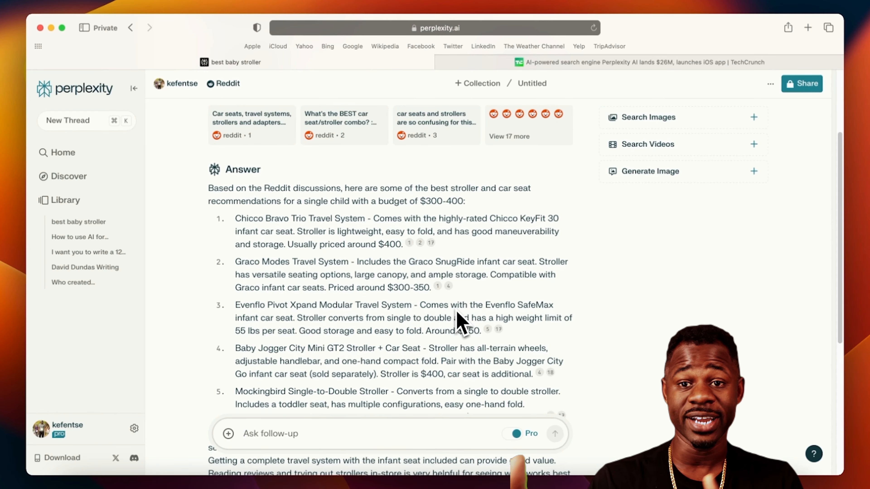